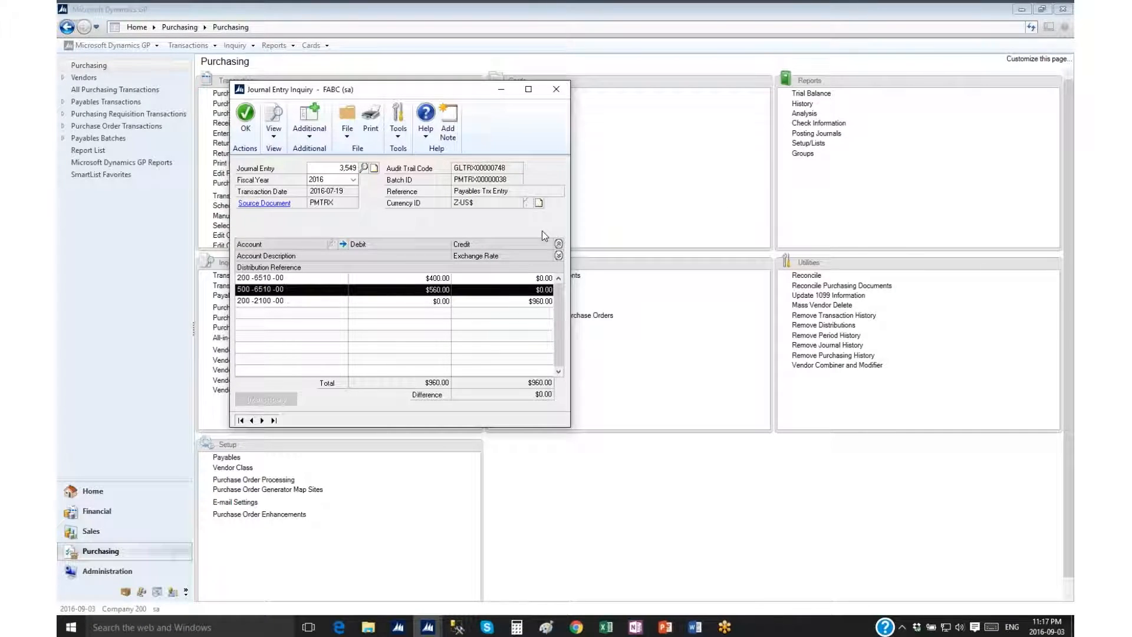
mouse_move(530, 256)
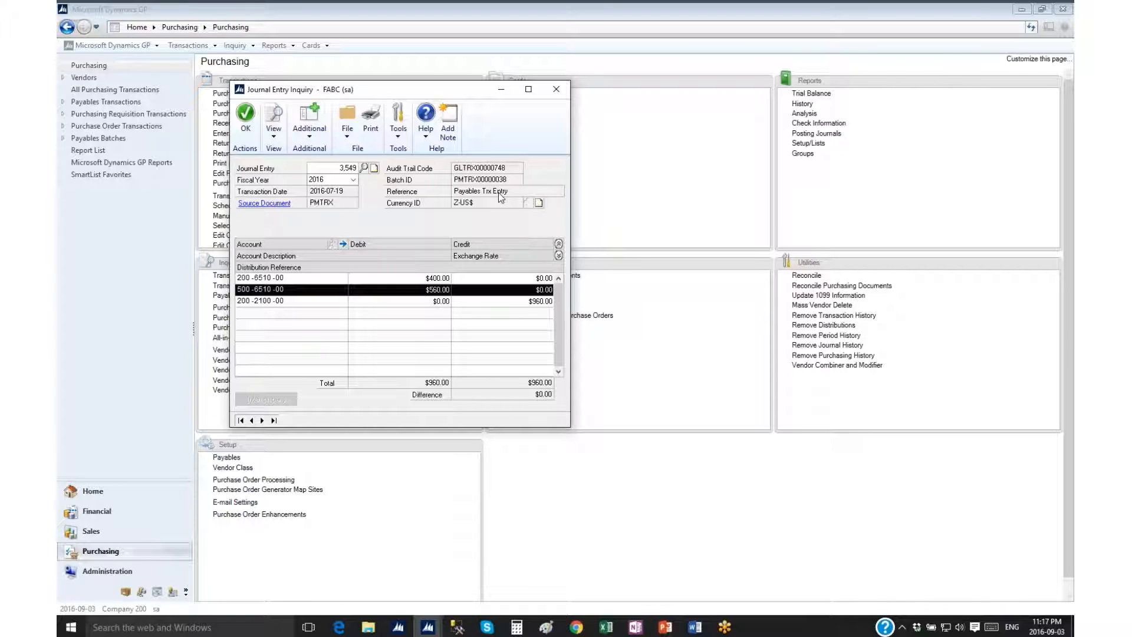
mouse_move(507, 222)
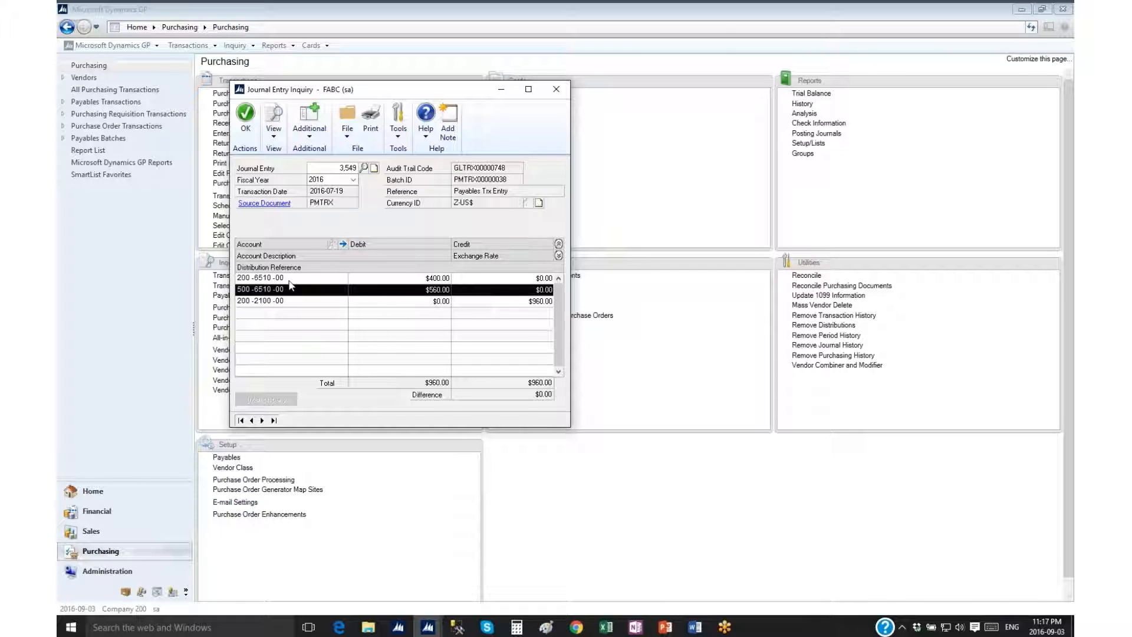
Step: Select the 500-6510-00 distribution line and bring up FABD's destination journal entry 3492
left_click(288, 277)
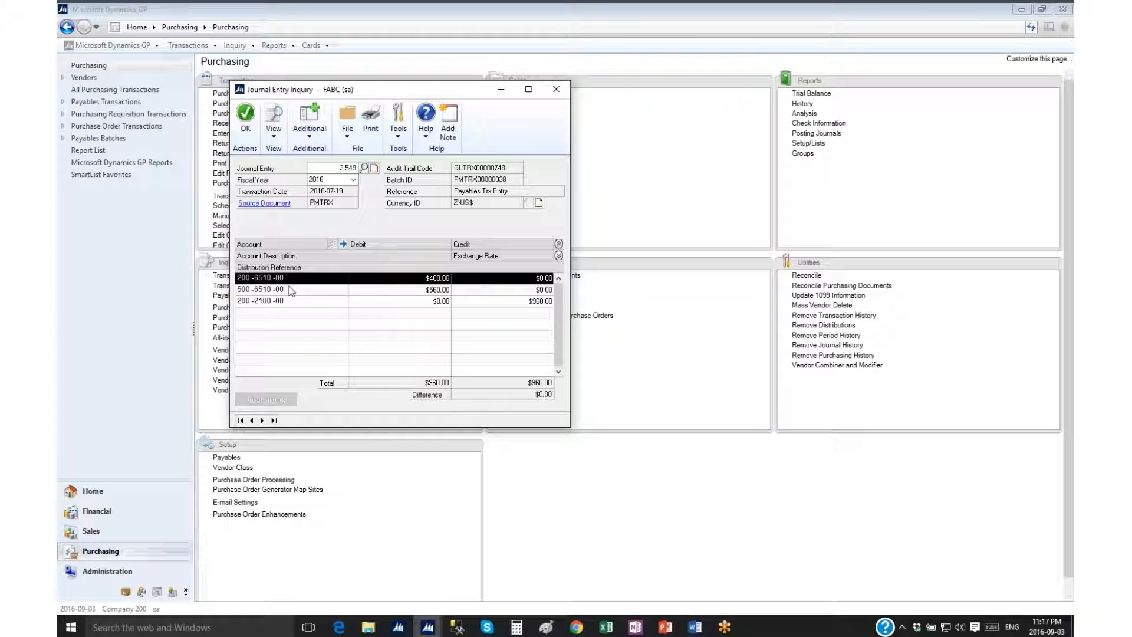
left_click(288, 290)
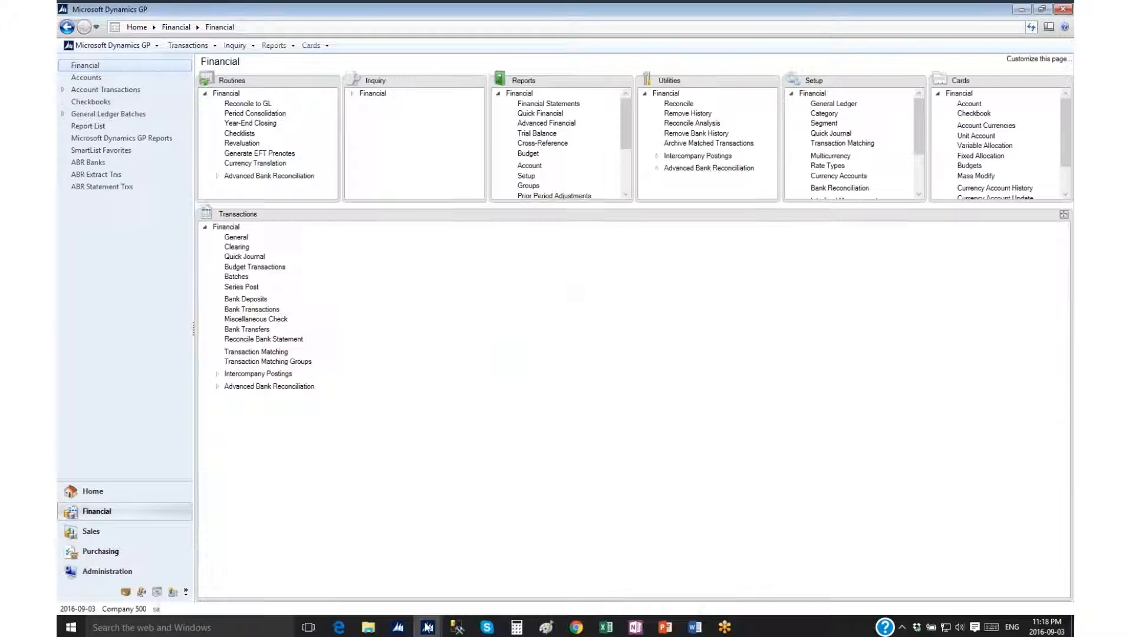
mouse_move(427, 626)
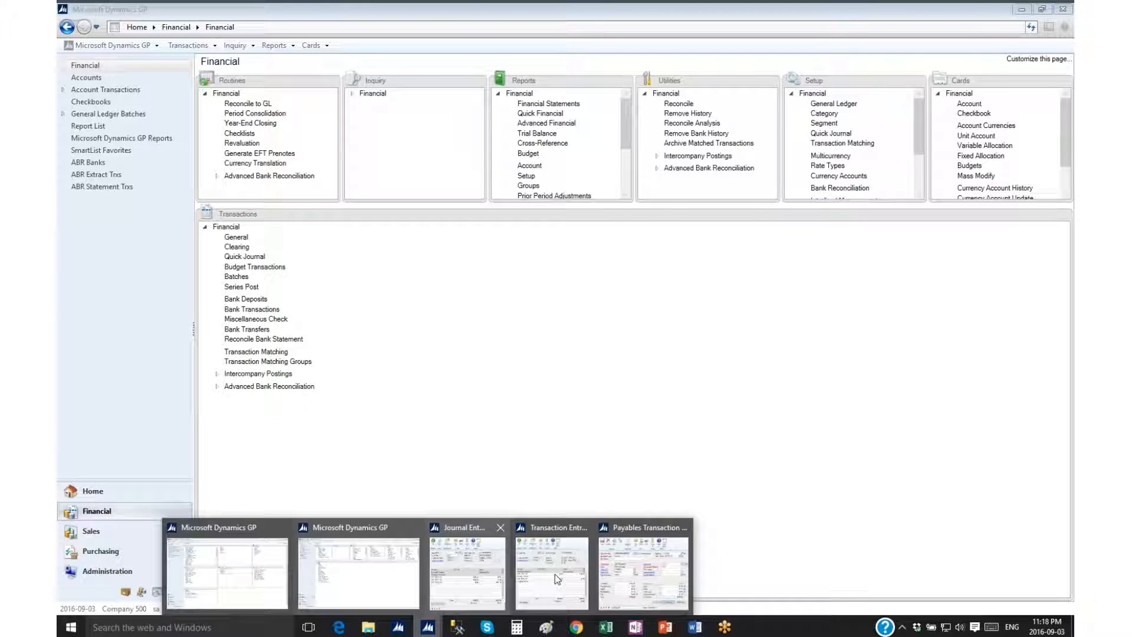
left_click(549, 567)
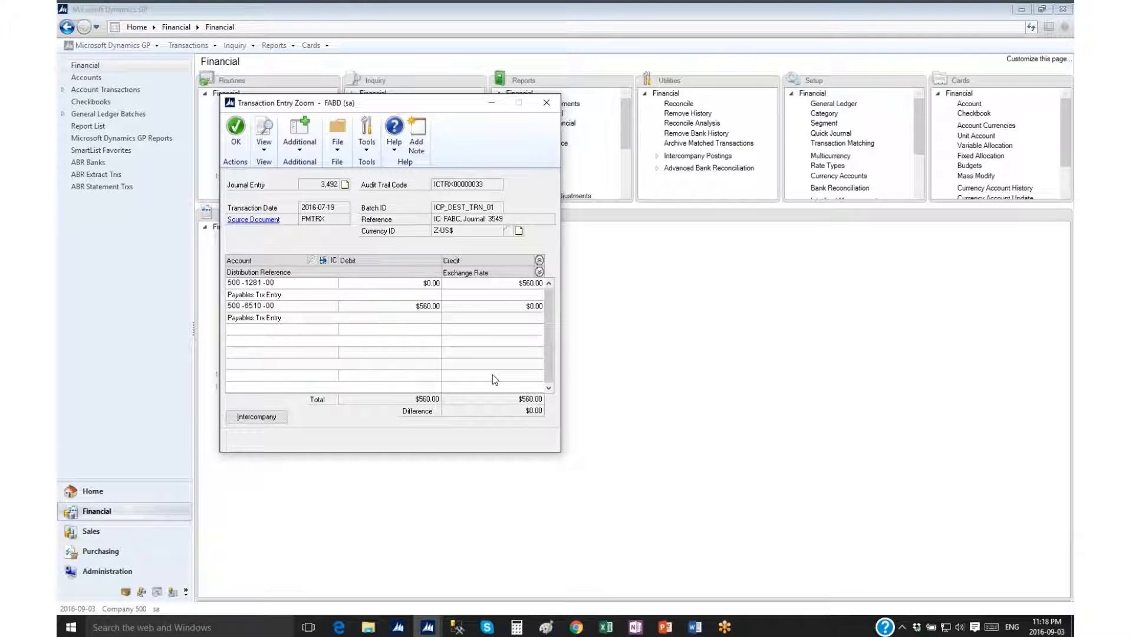
mouse_move(353, 321)
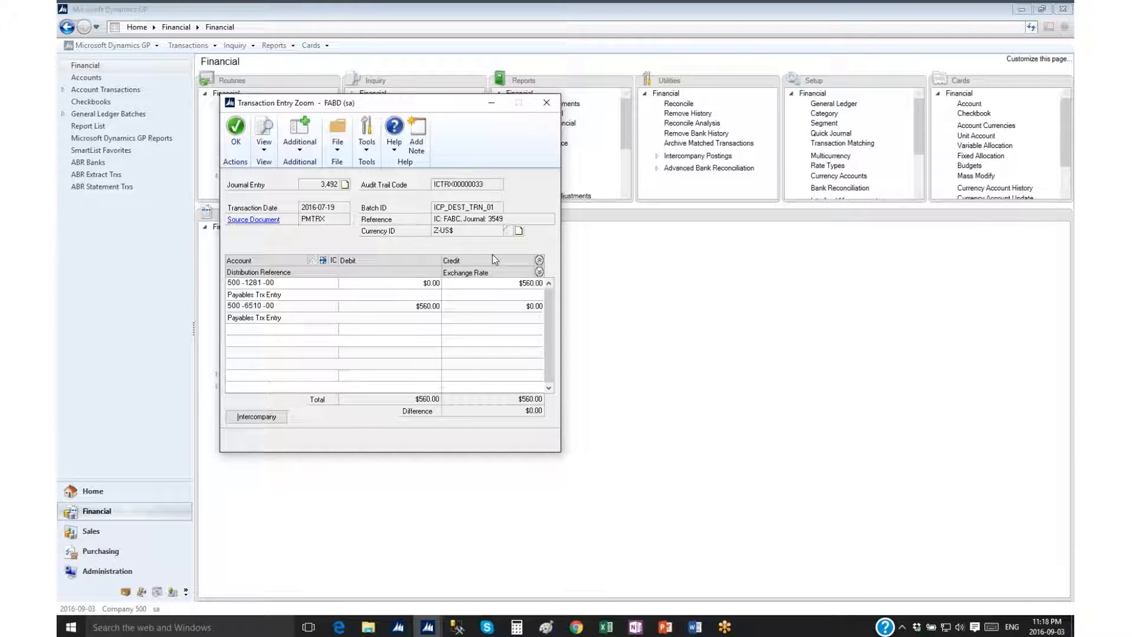
mouse_move(490, 245)
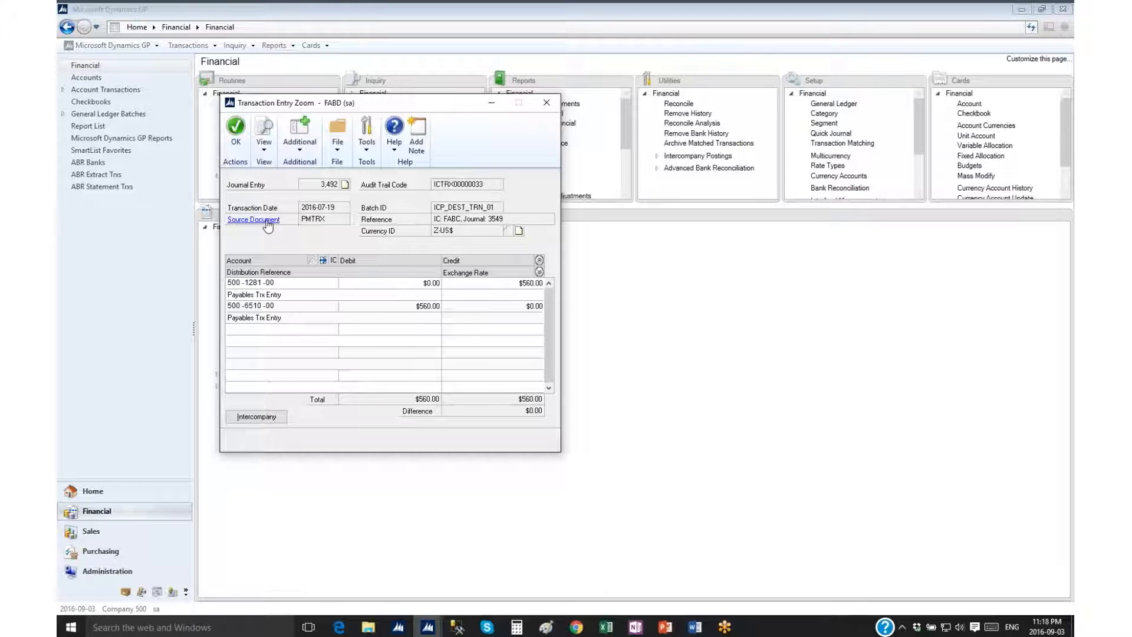
Step: Drill back from the Source Document link to the originating intercompany payables invoice
left_click(252, 219)
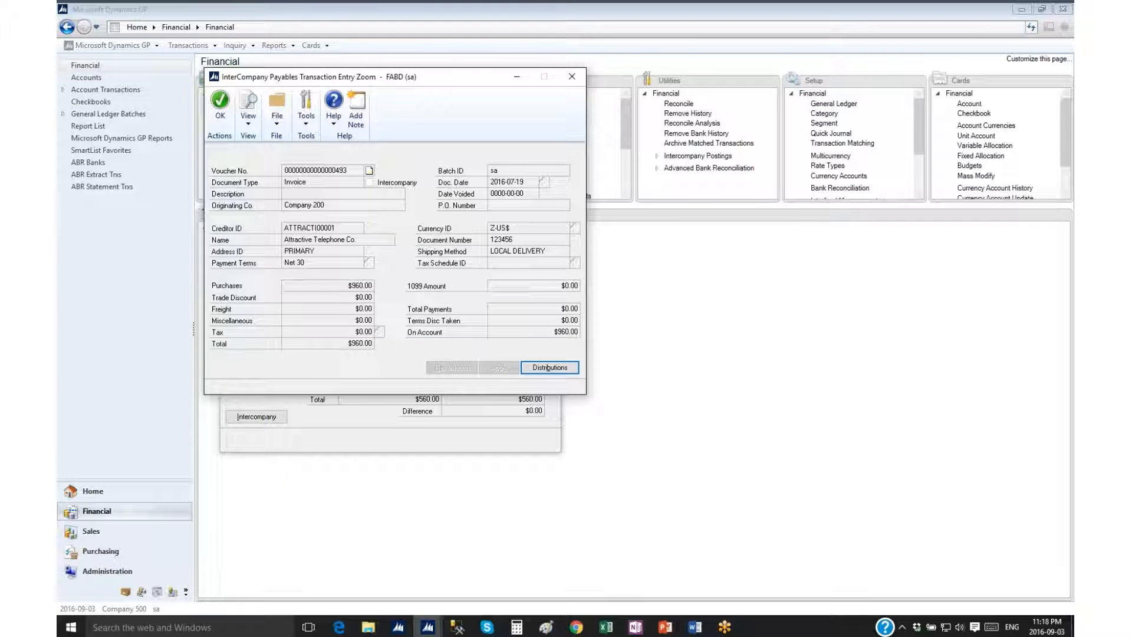
mouse_move(424, 291)
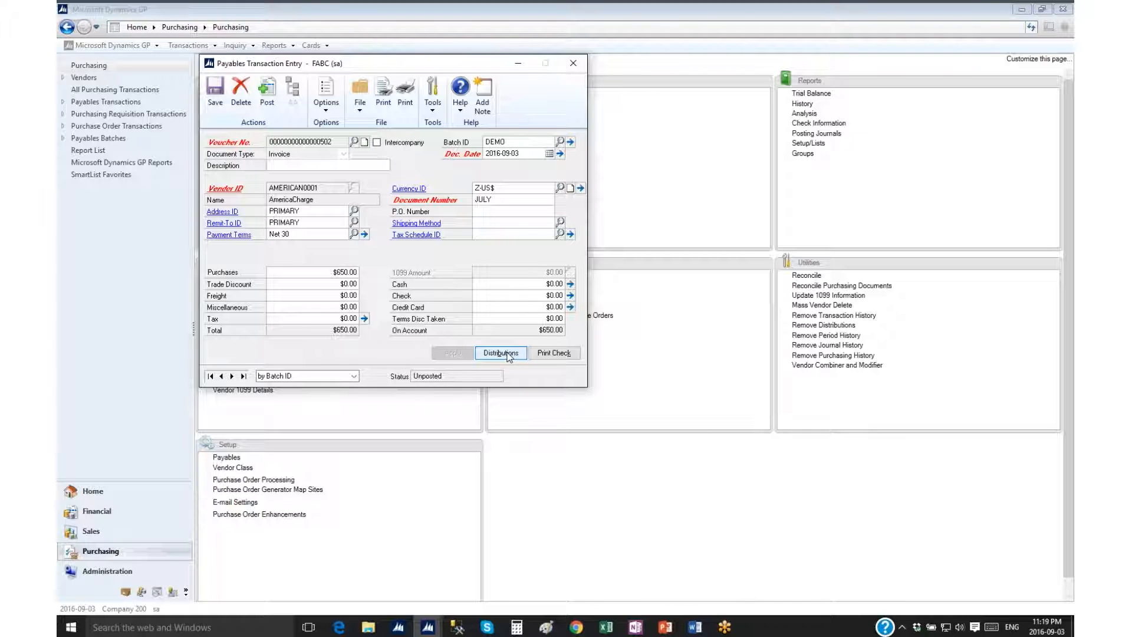
Step: In Distributions, set the IC destination account to 500-6510-00 Telephone - JTH Financial and accept
left_click(500, 352)
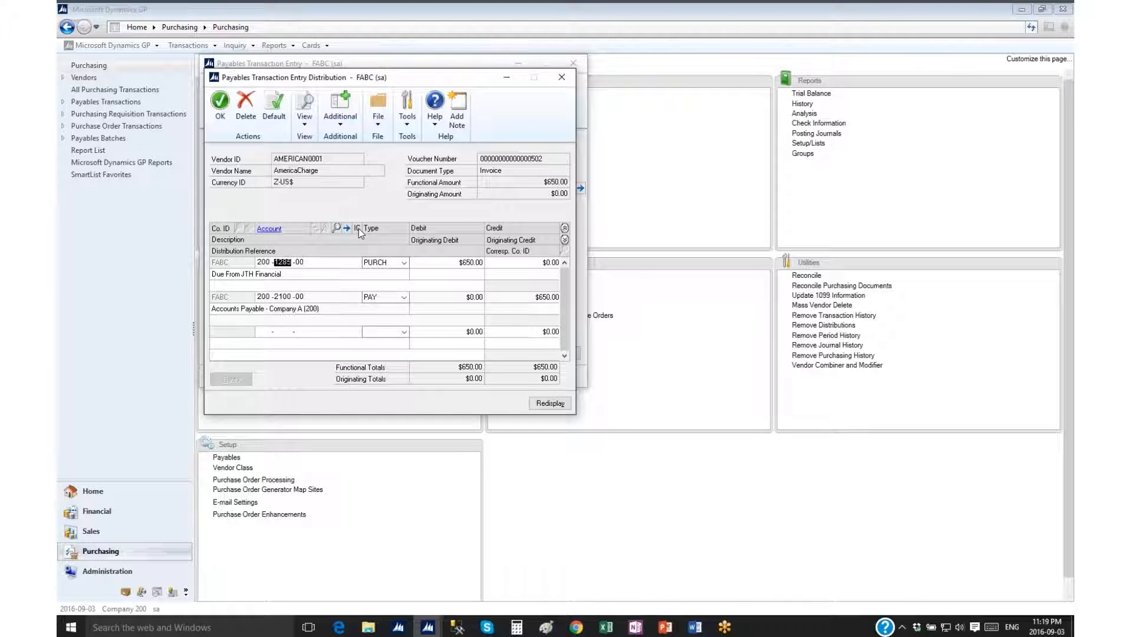
left_click(336, 227)
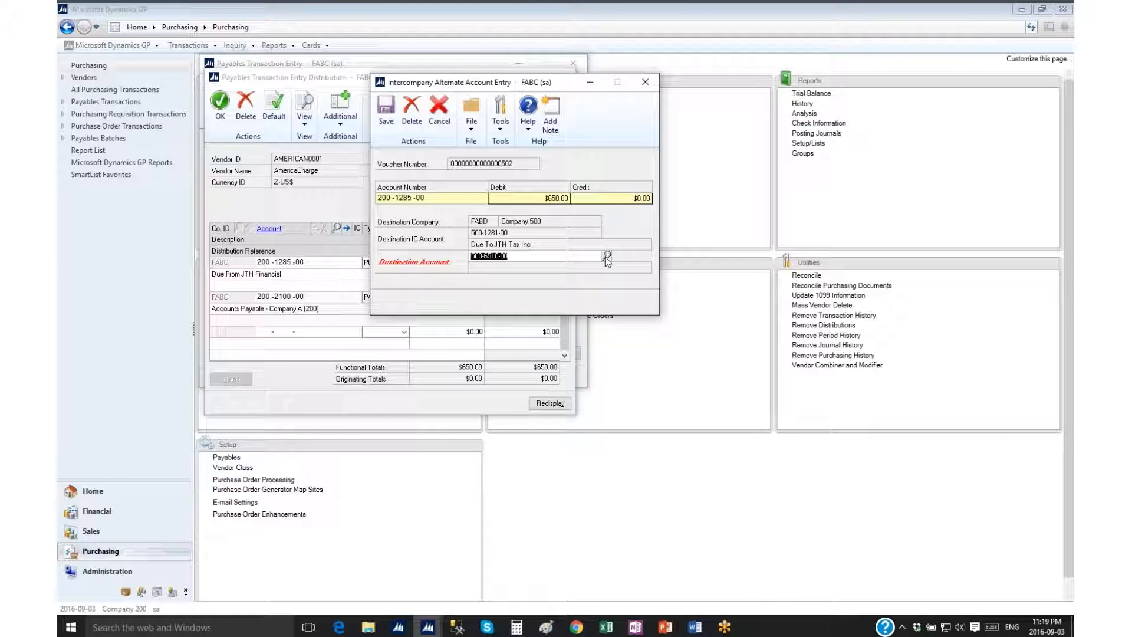
left_click(608, 256)
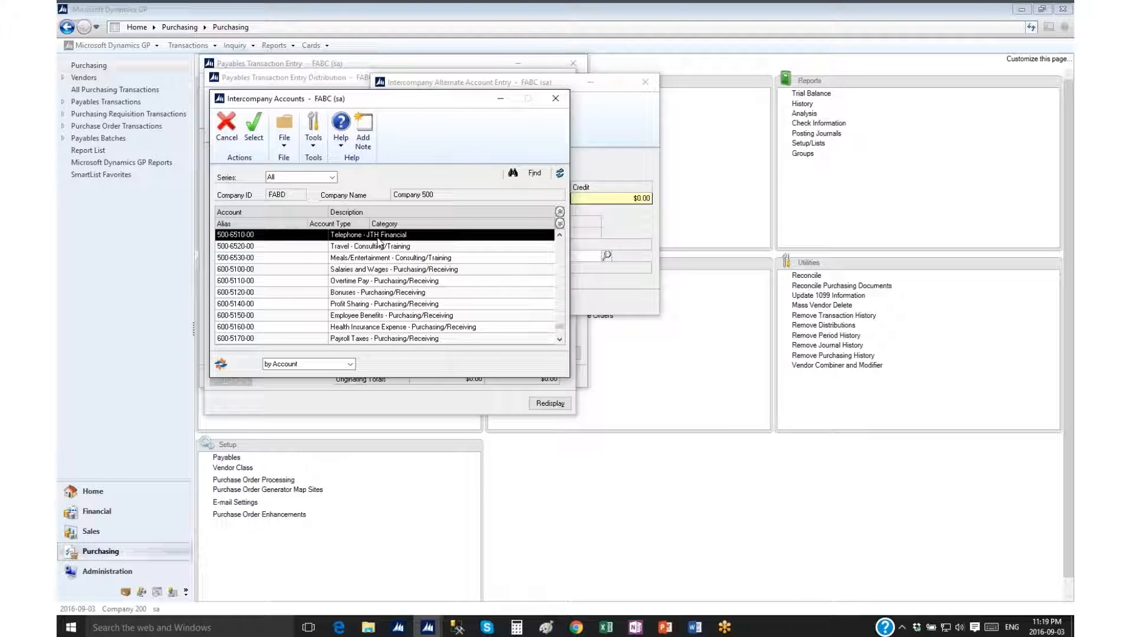
left_click(253, 124)
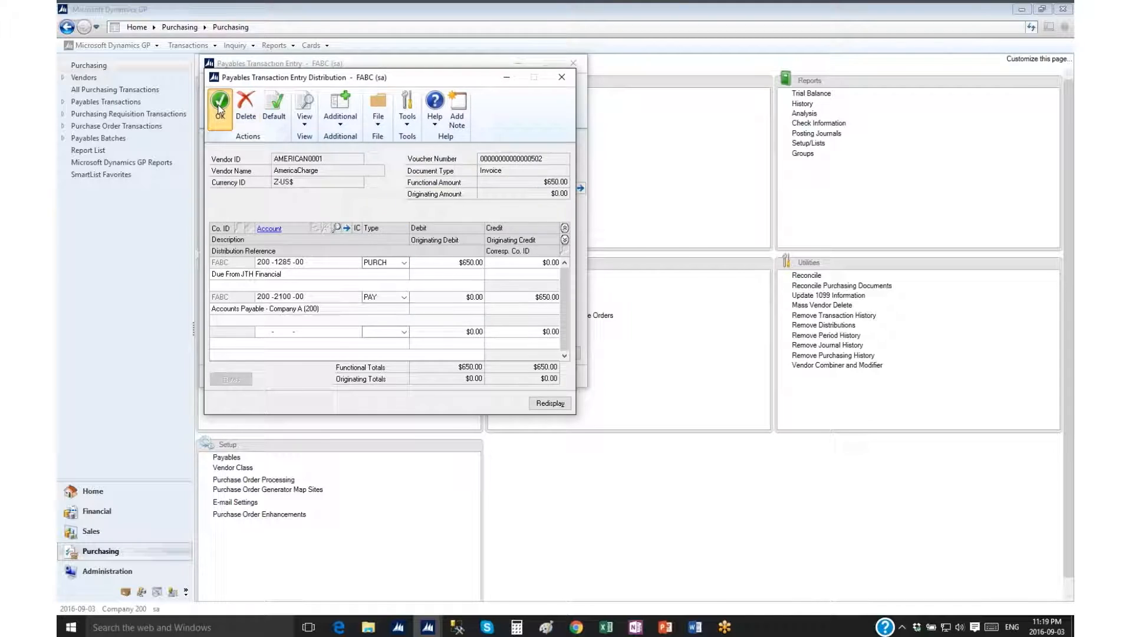
left_click(219, 105)
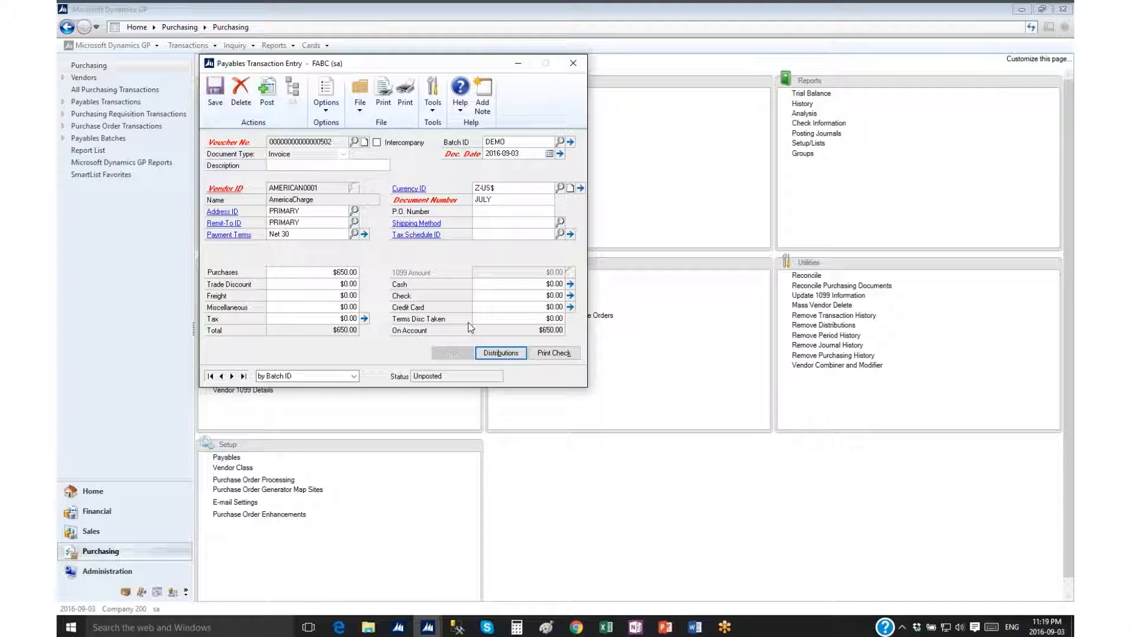